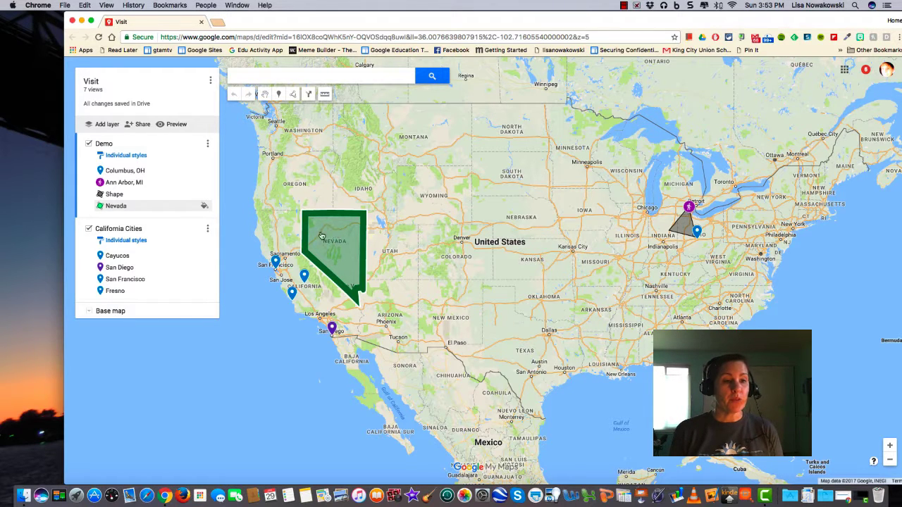
Hide the California Cities and Demo layers on the Visit map
left_click(118, 228)
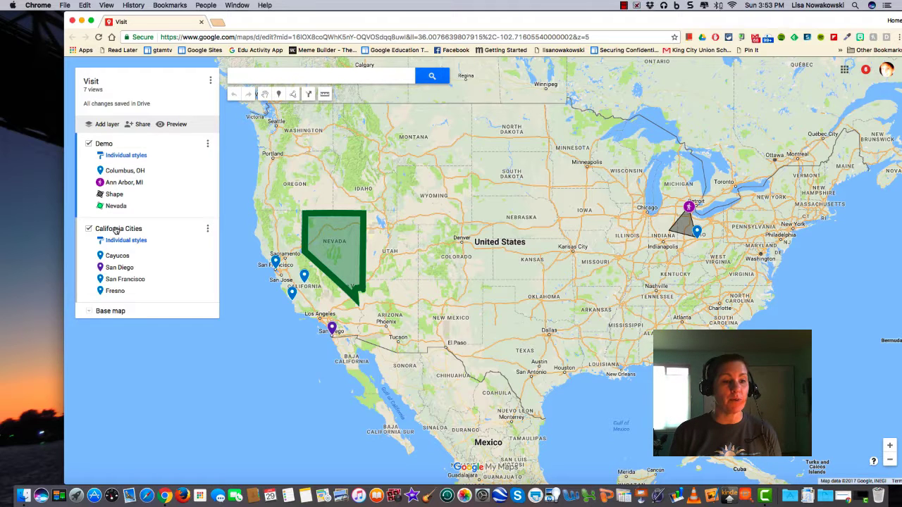
left_click(89, 228)
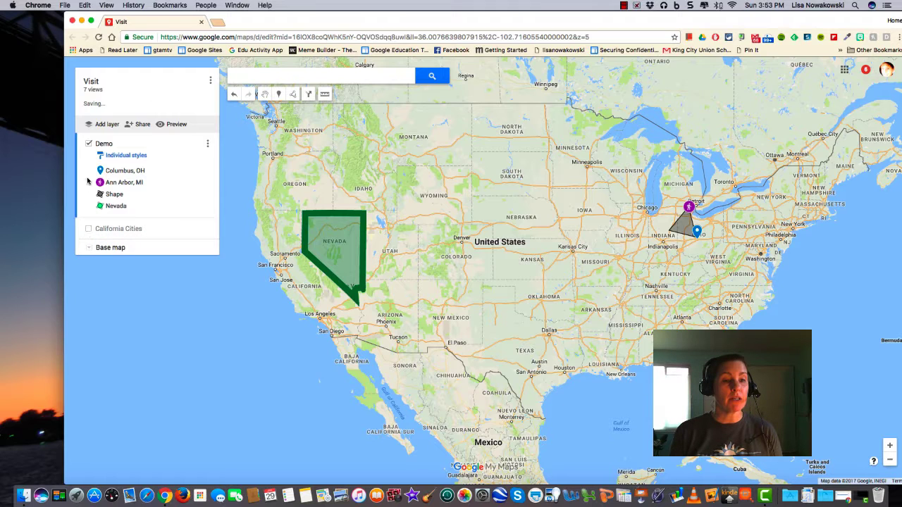
left_click(88, 144)
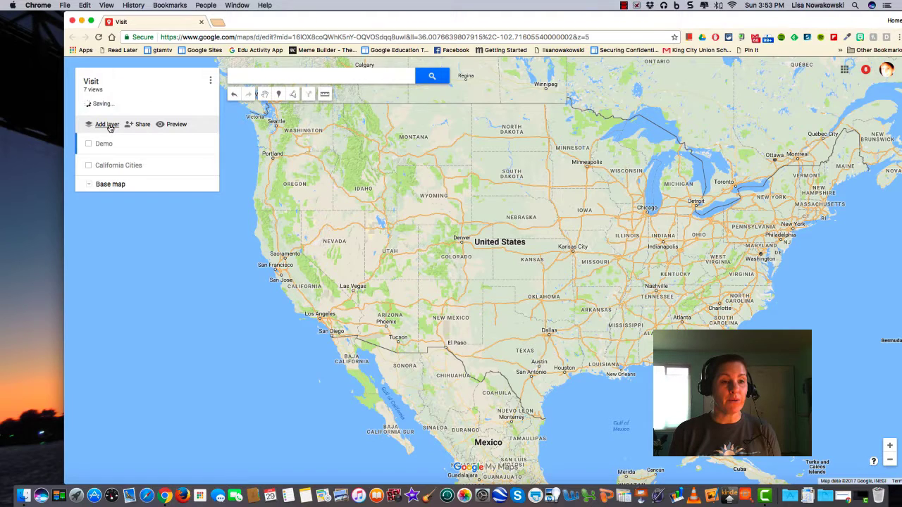
Add a new layer and rename it to Data
left_click(107, 124)
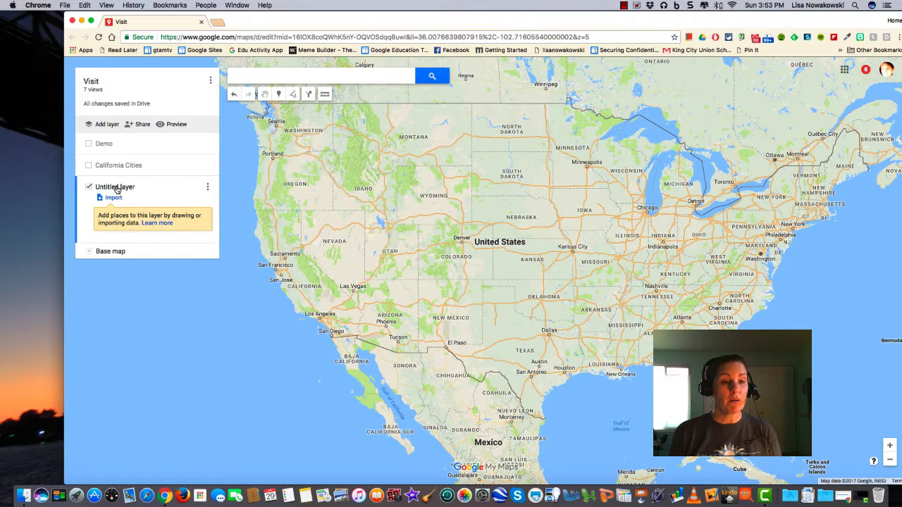
left_click(210, 186)
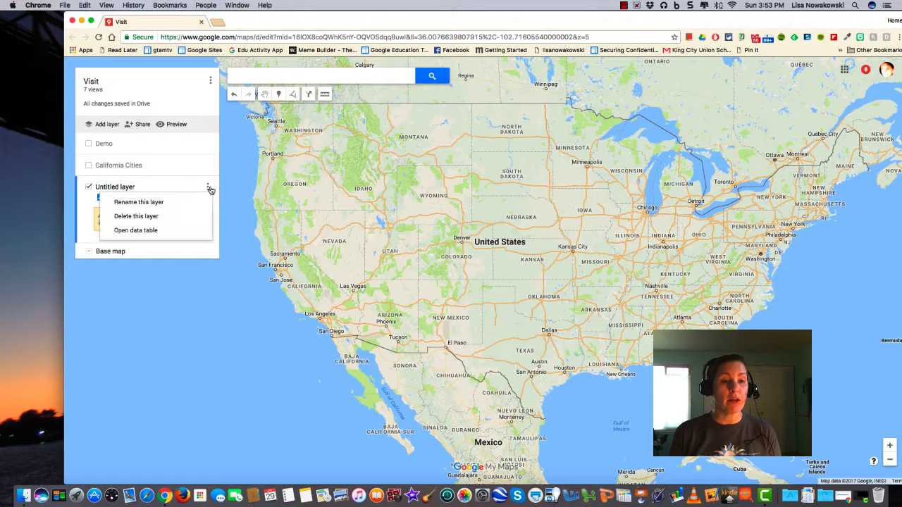
left_click(139, 202)
type("Data")
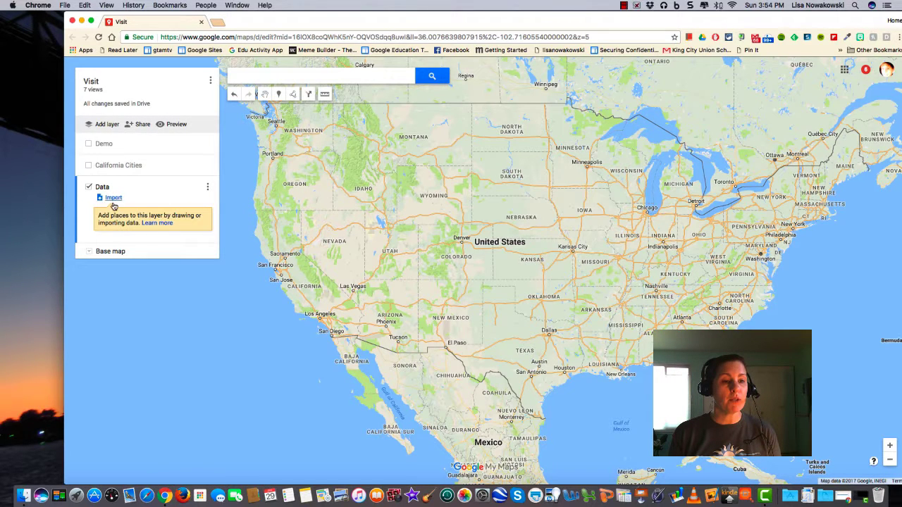
mouse_move(113, 197)
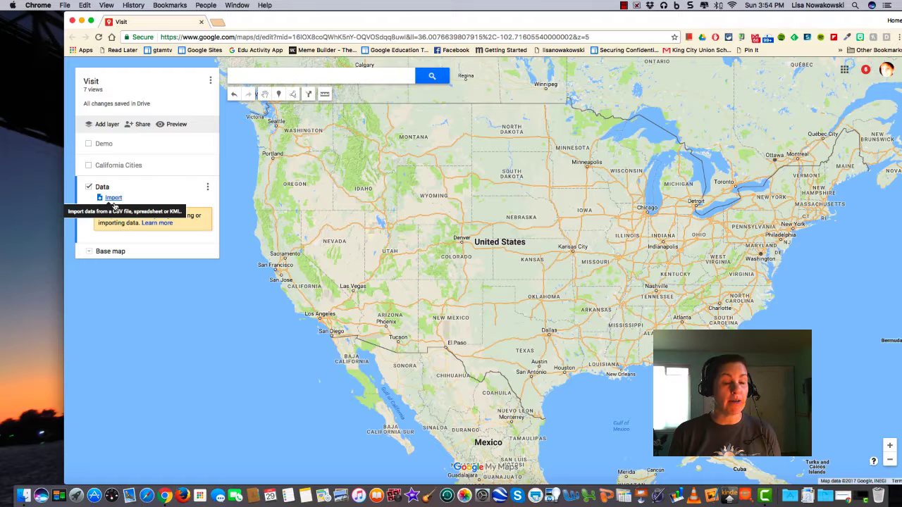
Start an import into the Data layer and switch to Google Drive files
left_click(112, 198)
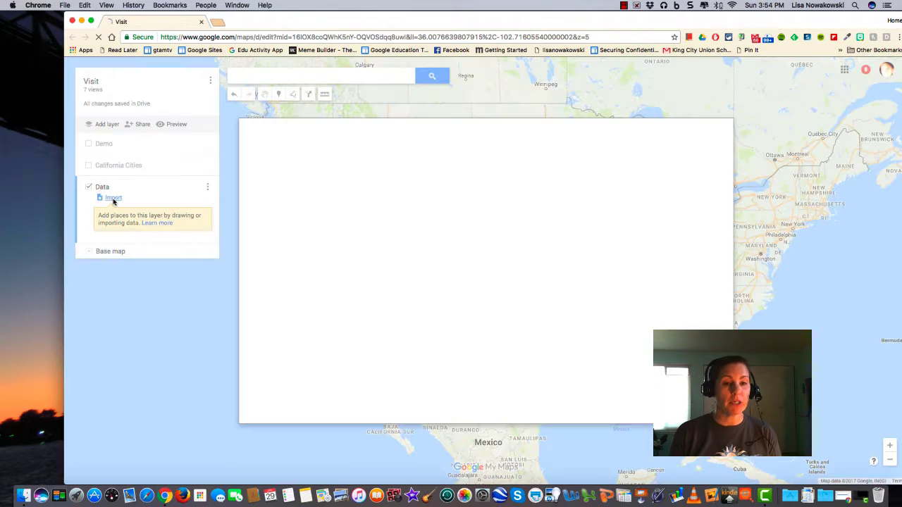
left_click(113, 198)
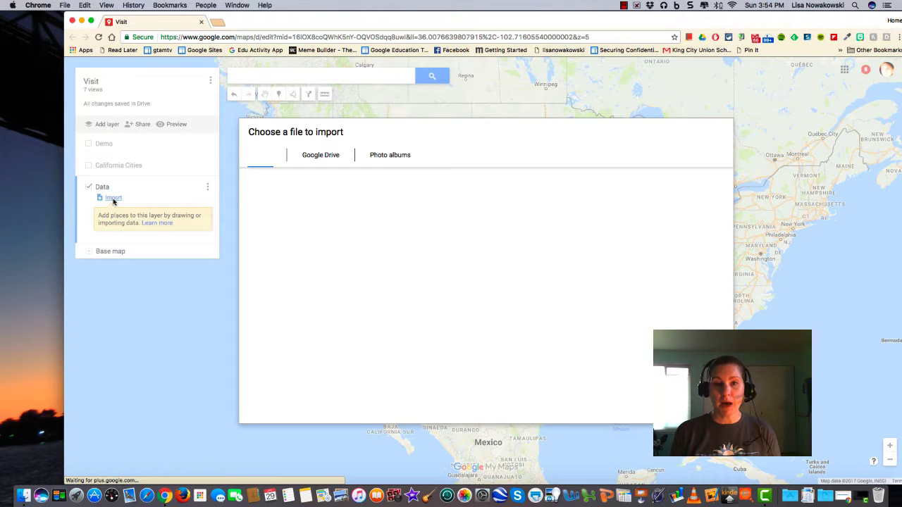
left_click(259, 155)
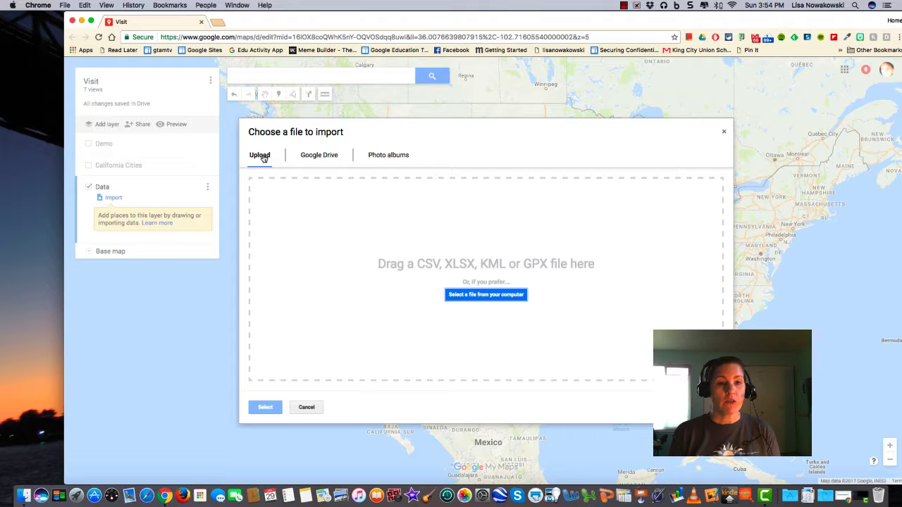
left_click(319, 155)
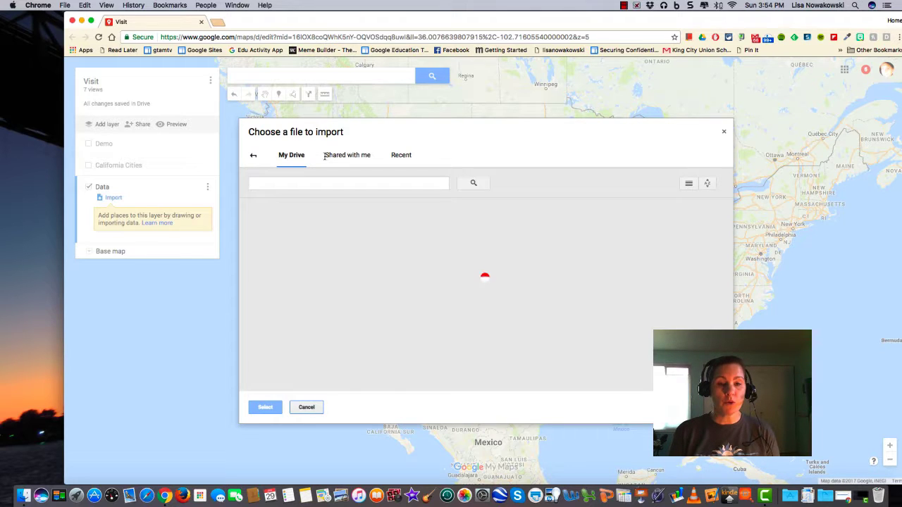
Search 'state capital' and select the List of capitals in the United States spreadsheet
type("state capital")
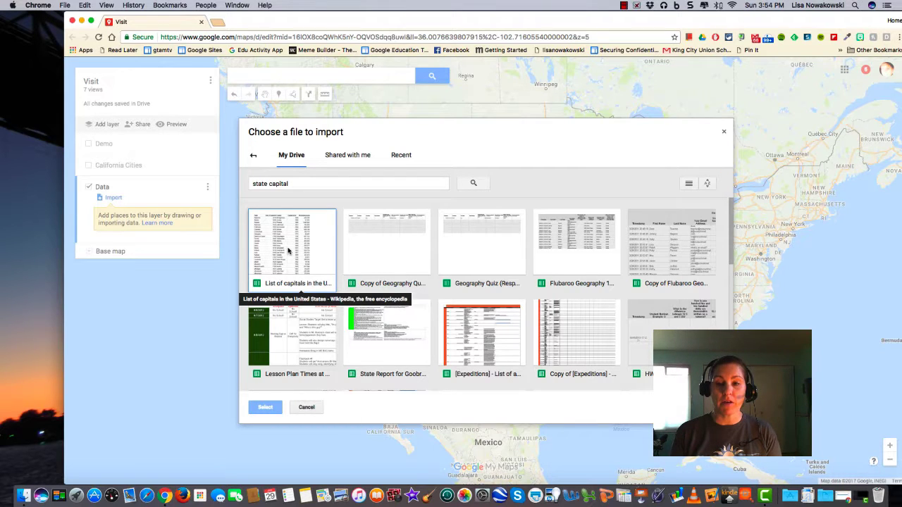
left_click(292, 246)
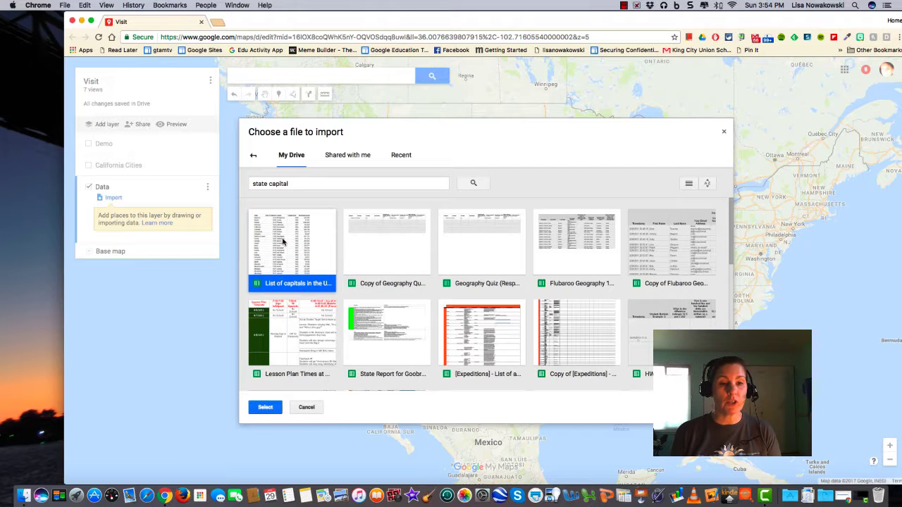
mouse_move(266, 407)
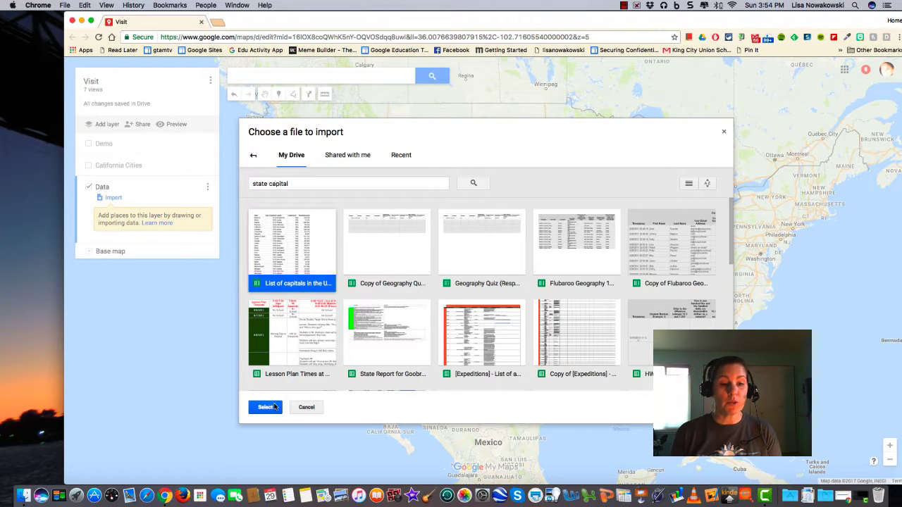
left_click(265, 408)
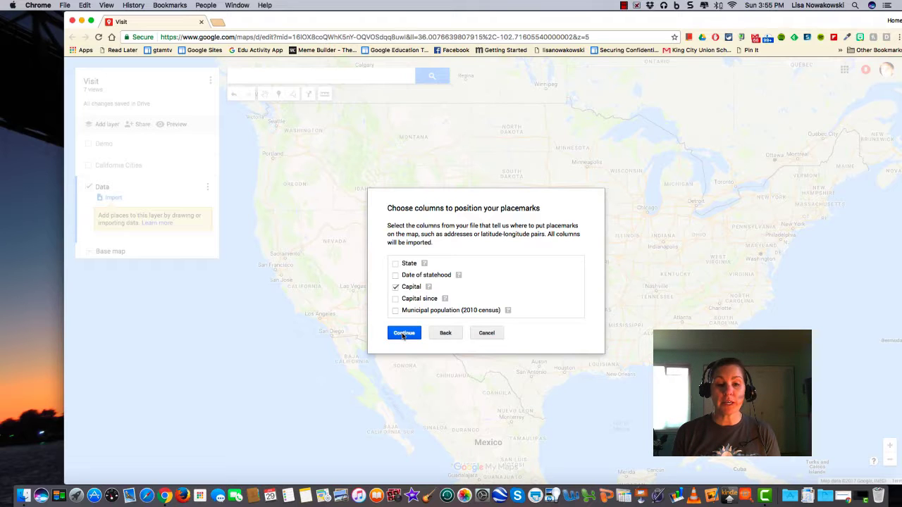
Position placemarks by the Capital column, title them by State, and finish importing
left_click(404, 332)
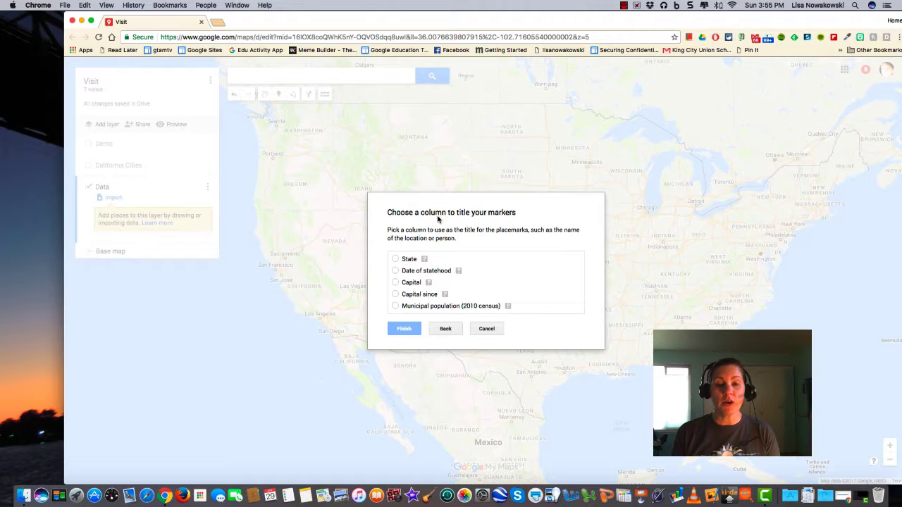
mouse_move(471, 221)
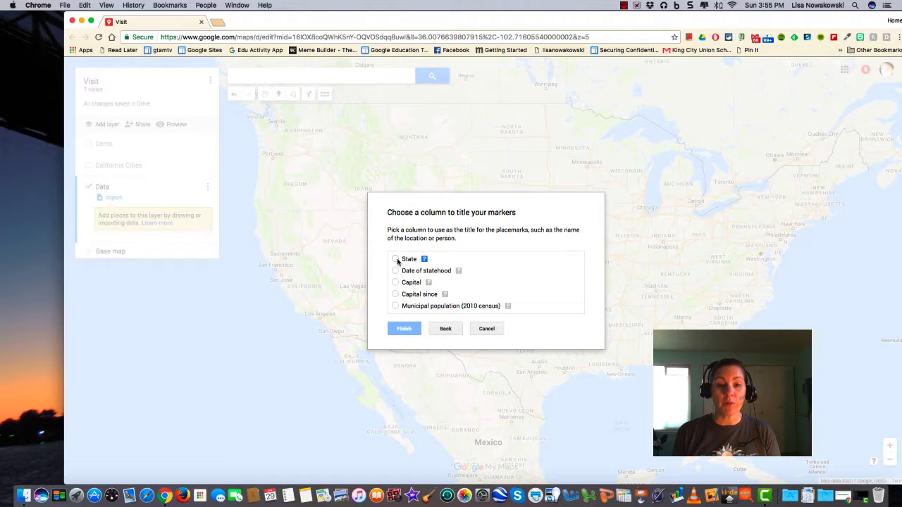
left_click(395, 259)
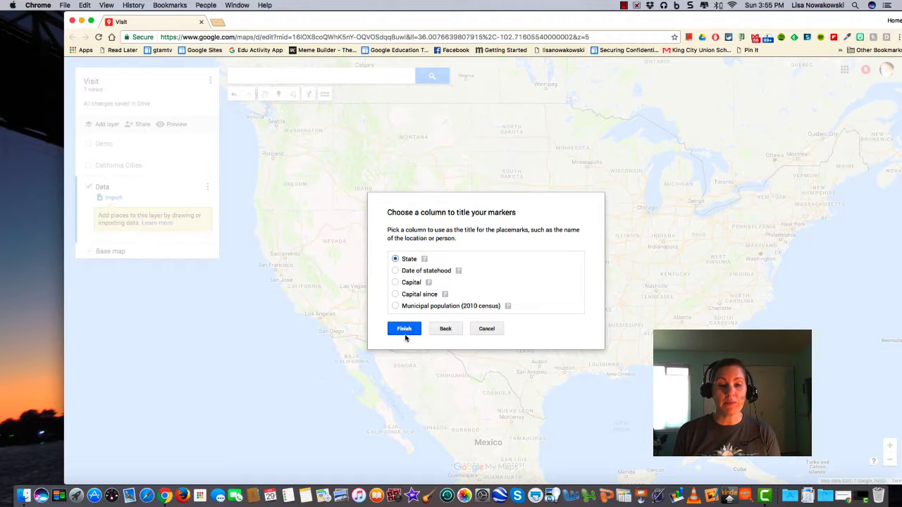
left_click(404, 329)
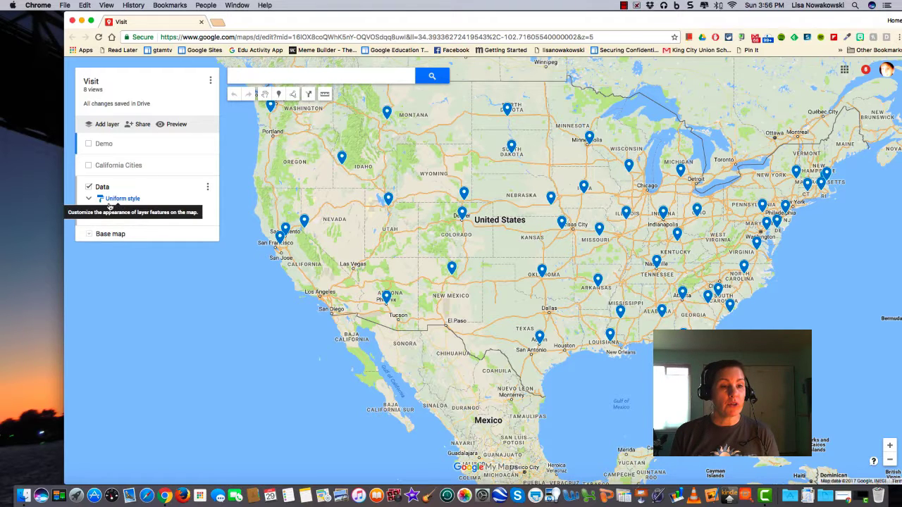
Show the Data layer's item list and style pins as a sequence of numbers
left_click(89, 198)
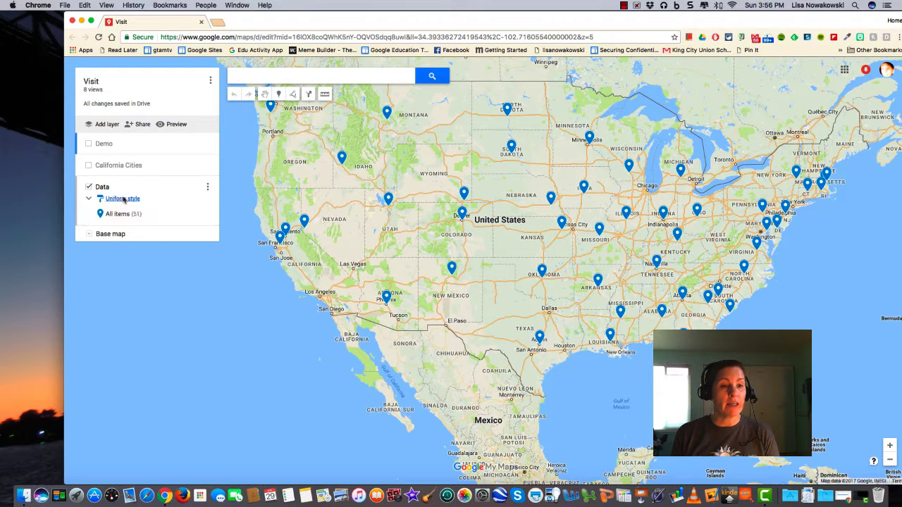
left_click(123, 198)
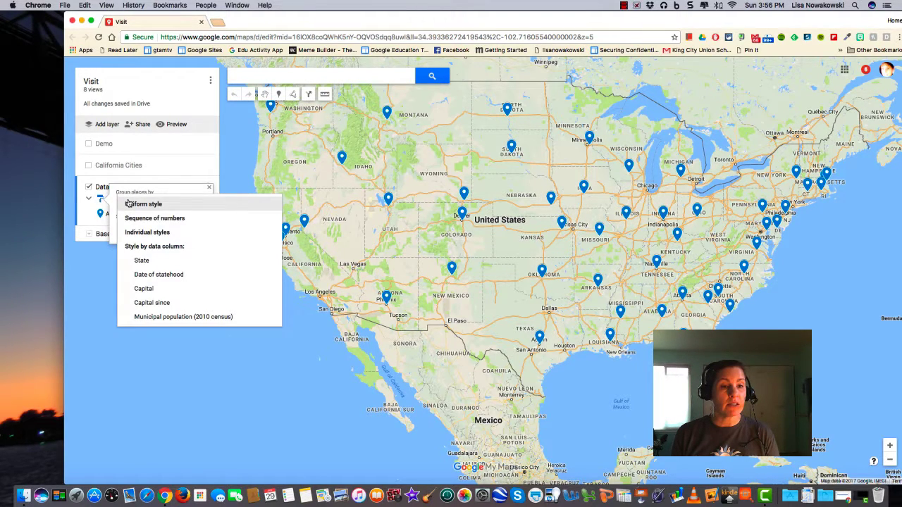
mouse_move(154, 218)
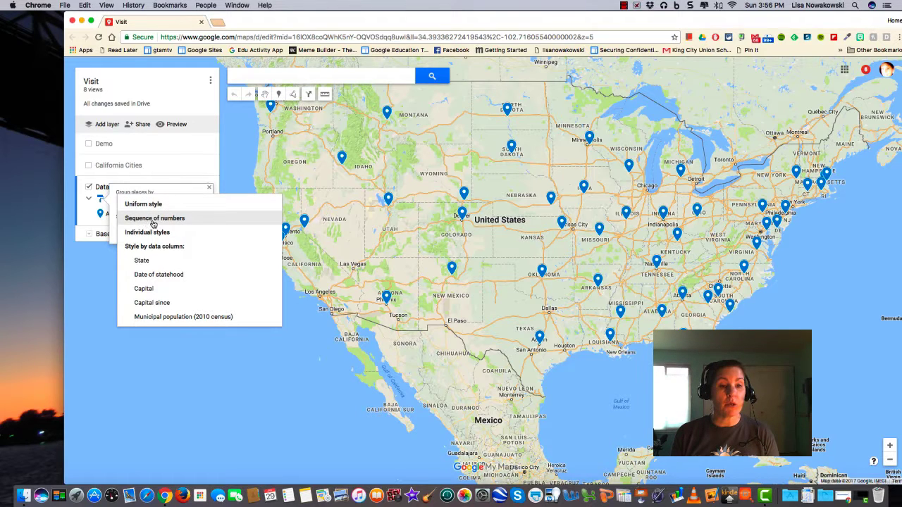
left_click(154, 218)
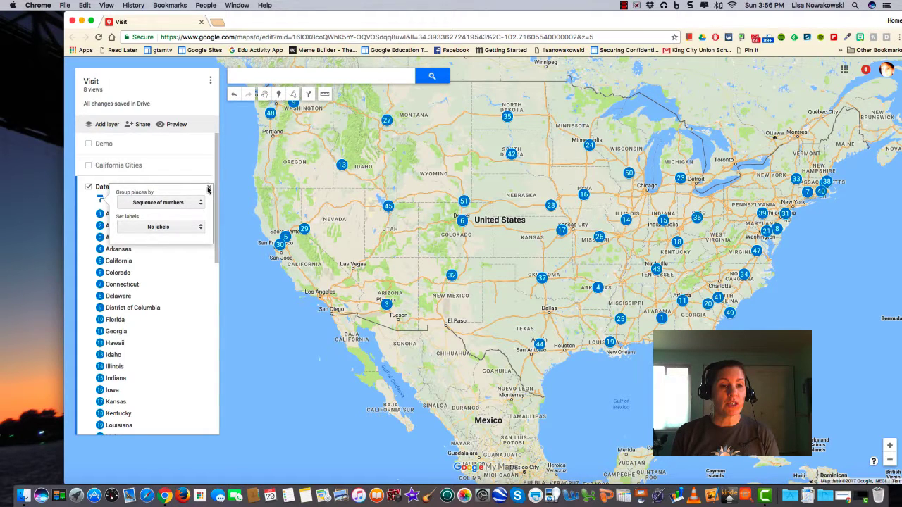
left_click(209, 191)
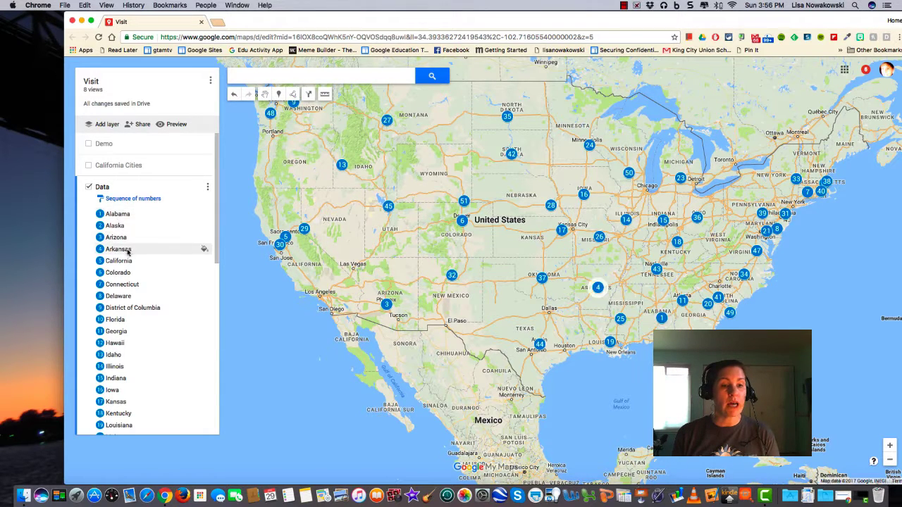
mouse_move(118, 273)
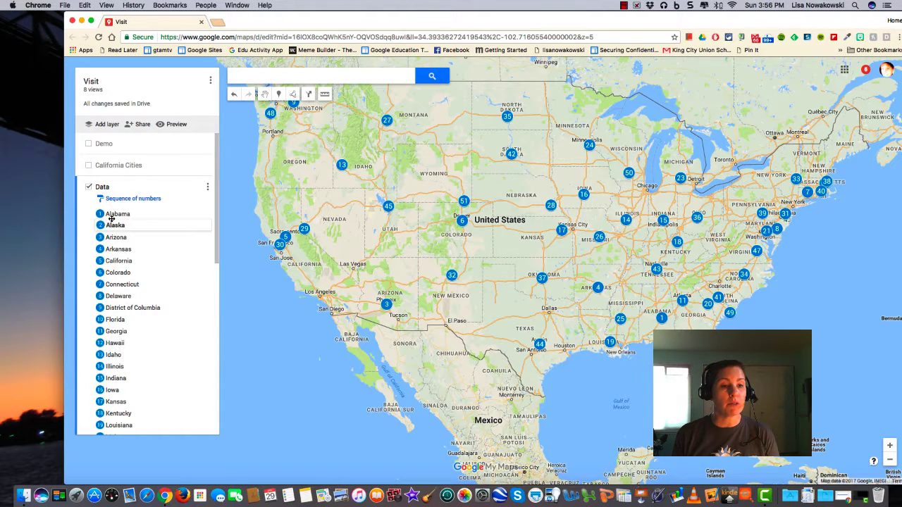
Show Alaska's Juneau capital details and reopen the Data layer's styling options
left_click(114, 213)
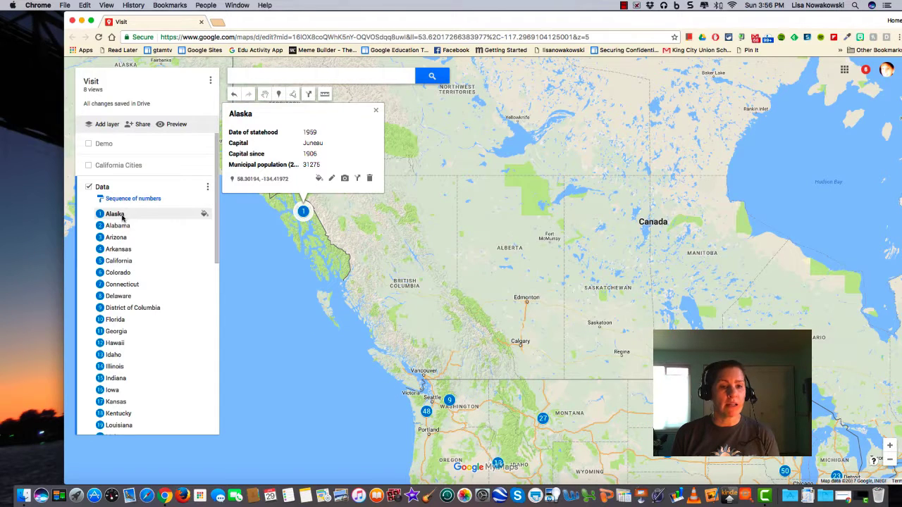
mouse_move(118, 225)
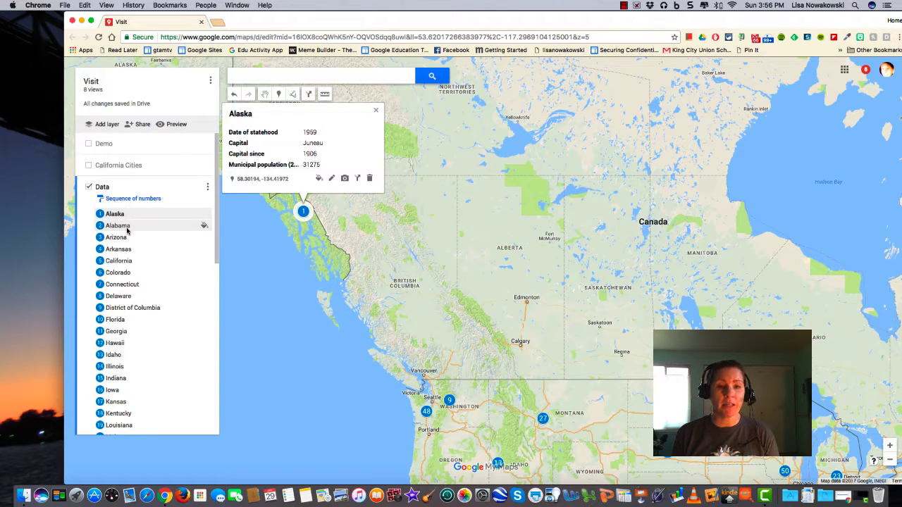
left_click(133, 198)
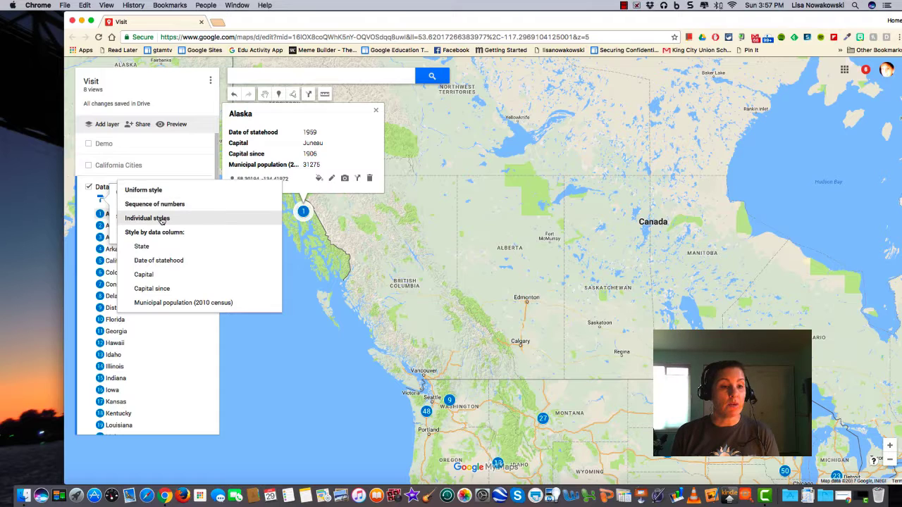
Switch the Data layer to individual styles and view Alaska's color and icon choices
left_click(148, 218)
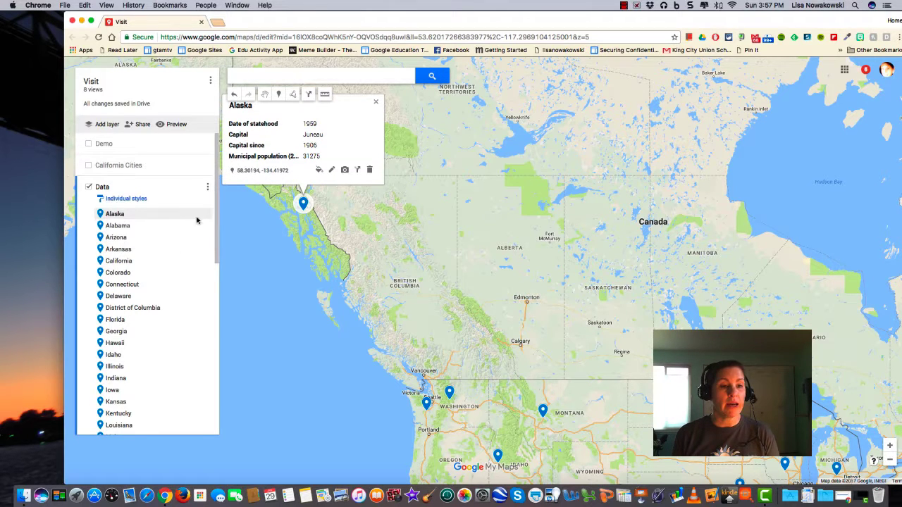
left_click(100, 213)
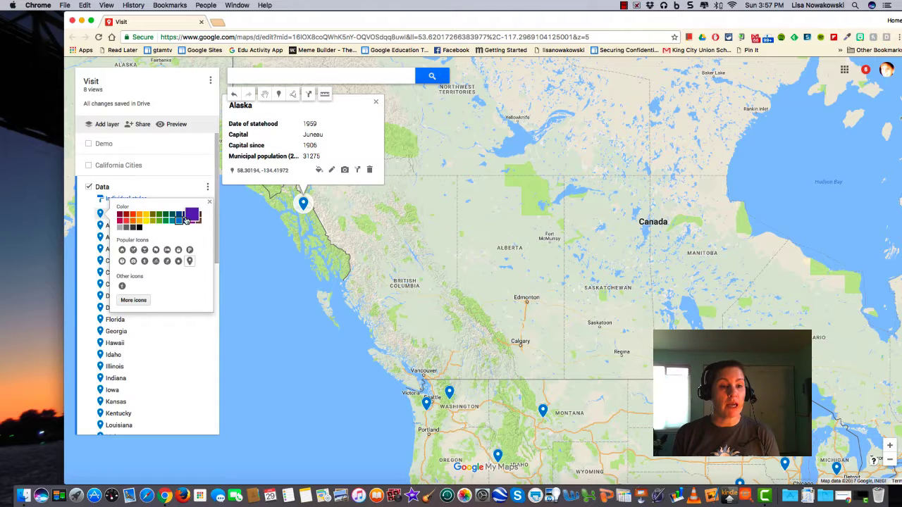
left_click(177, 215)
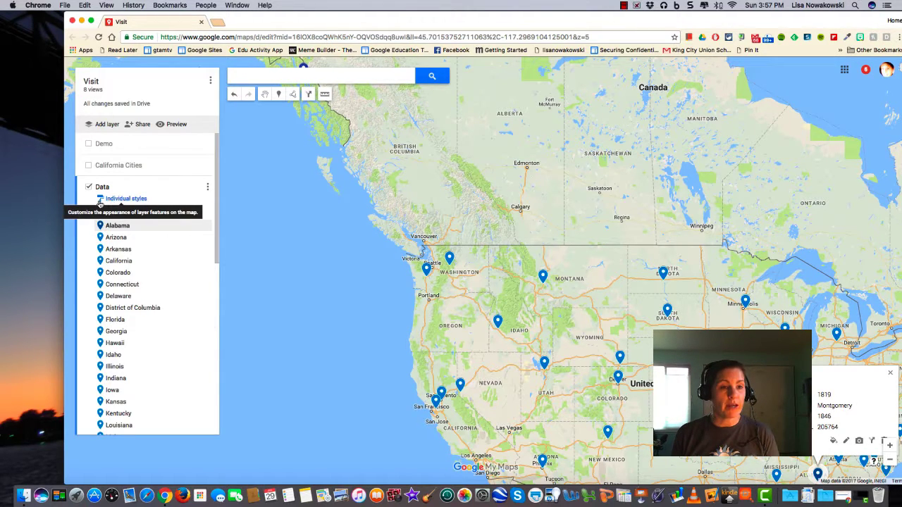
left_click(126, 198)
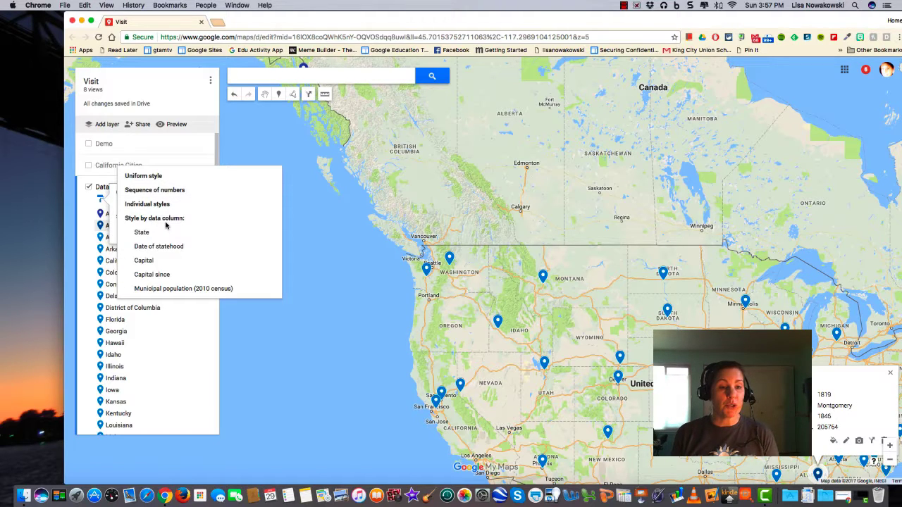
mouse_move(142, 232)
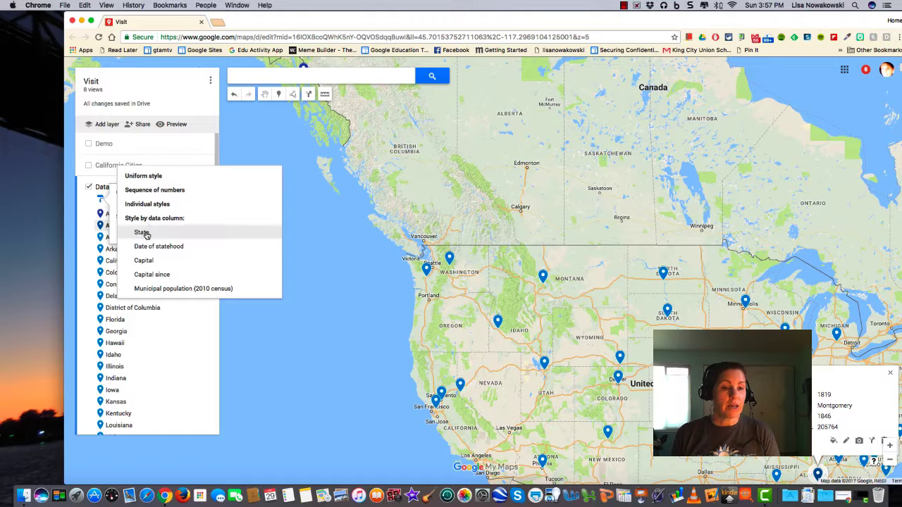
mouse_move(148, 246)
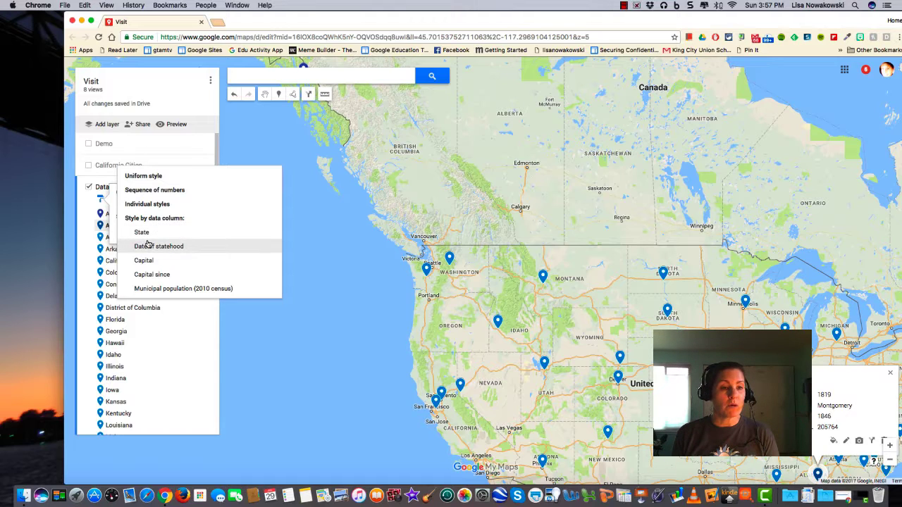
mouse_move(141, 233)
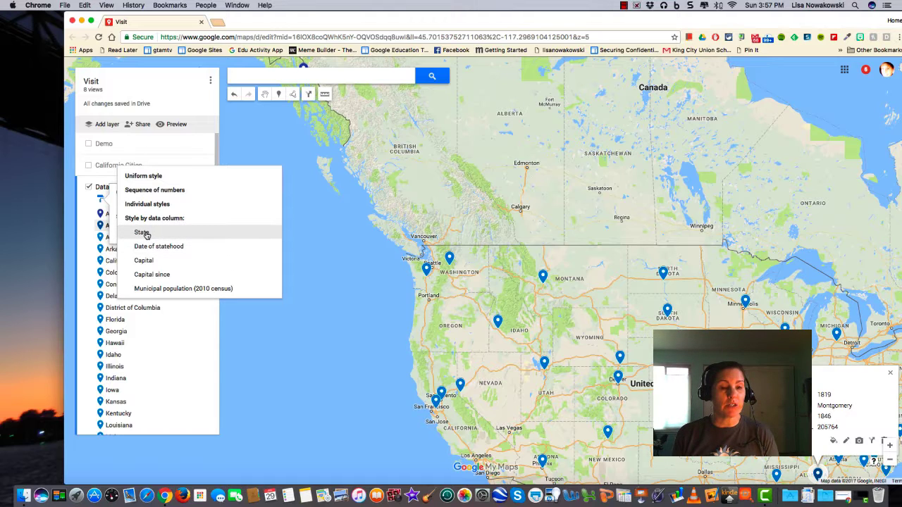
mouse_move(155, 240)
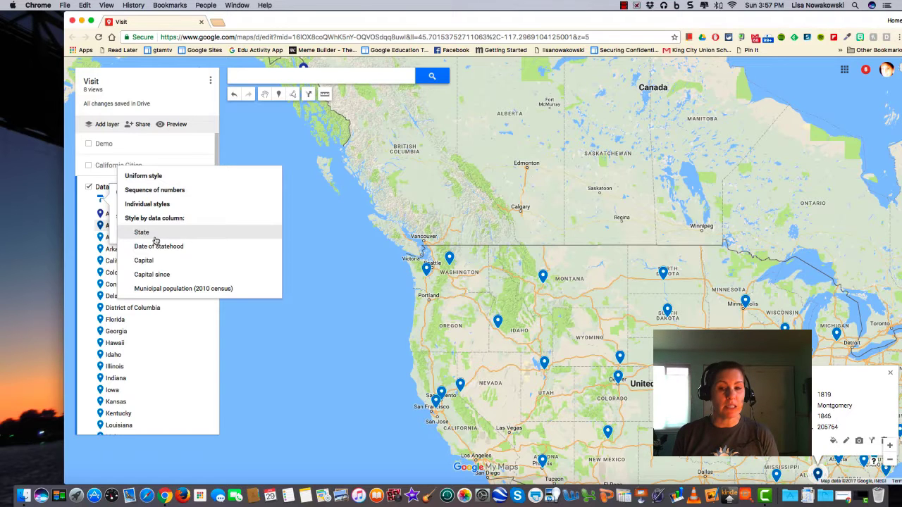
Style the Data layer by the State column and close the grouping panel
left_click(141, 232)
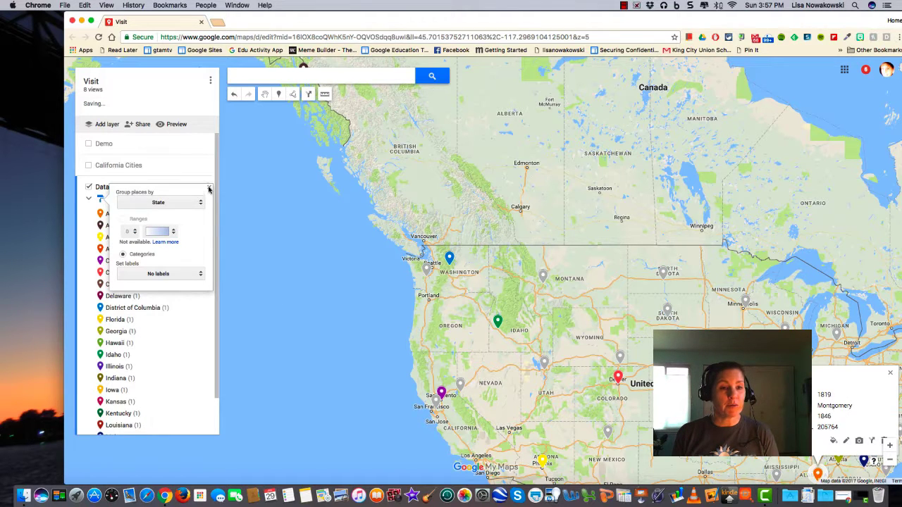
left_click(210, 189)
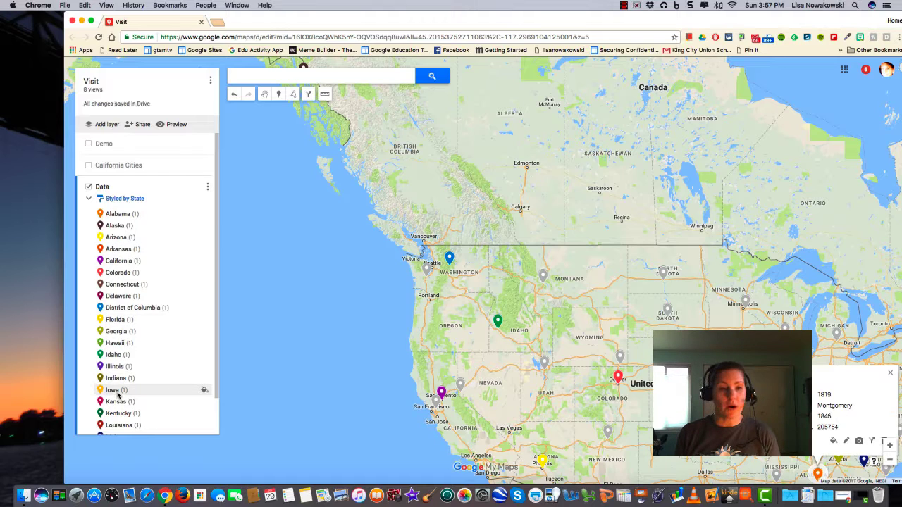
mouse_move(192, 186)
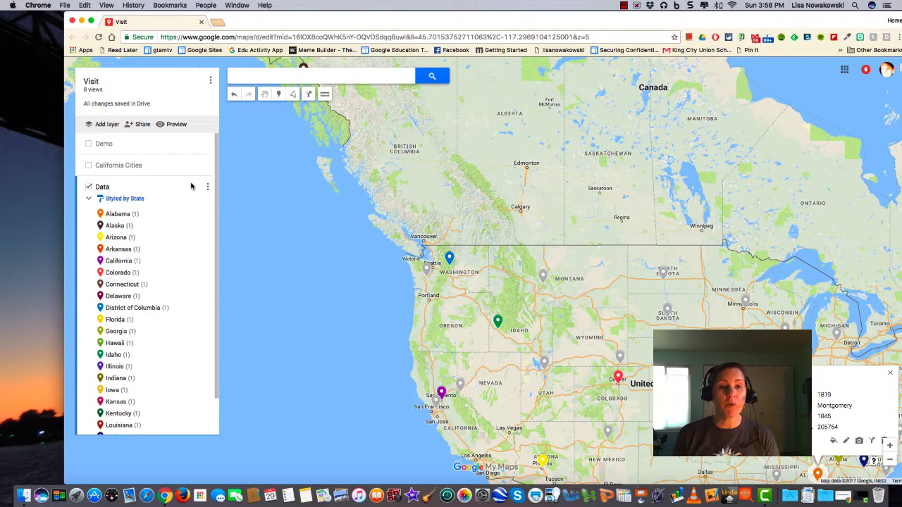
mouse_move(206, 189)
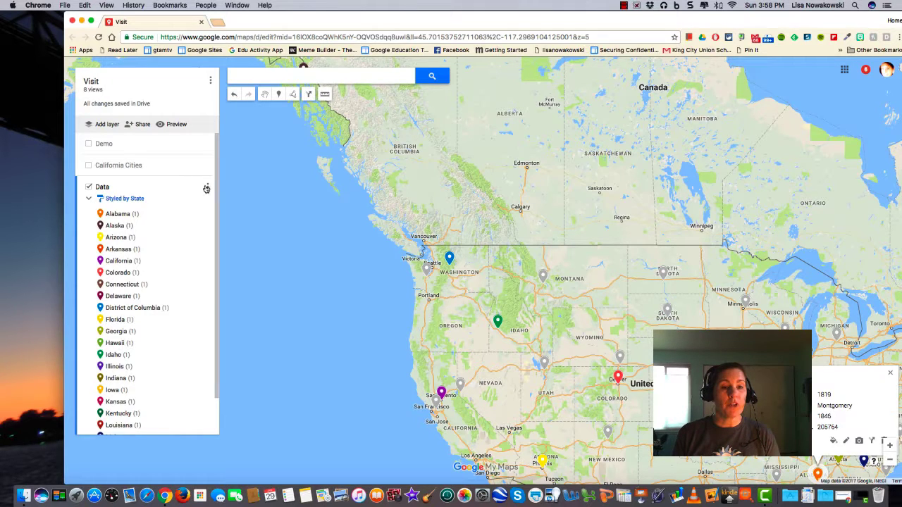
mouse_move(207, 189)
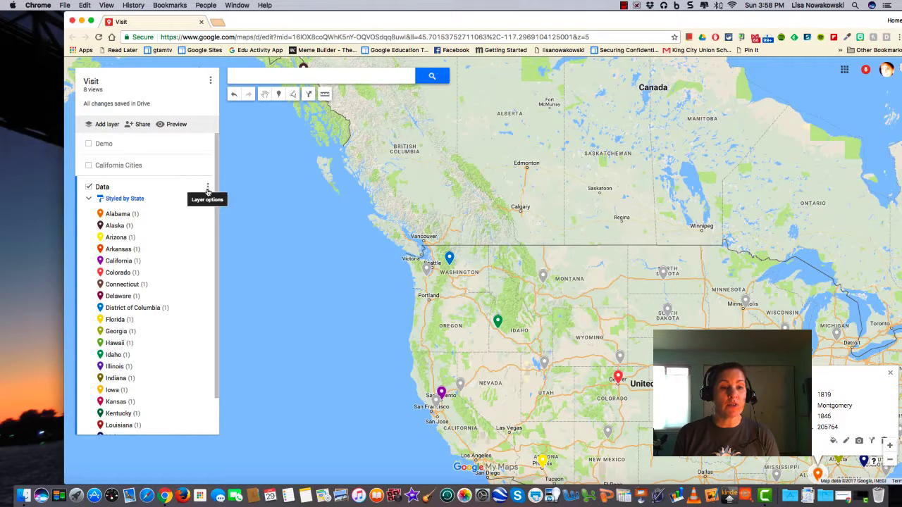
Open the Data layer's data table and scroll through the 51 capitals
left_click(208, 187)
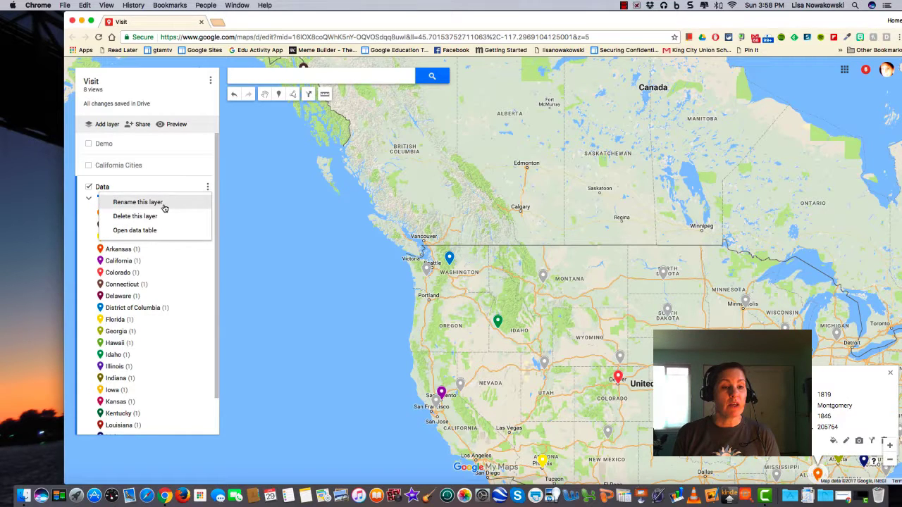
mouse_move(135, 230)
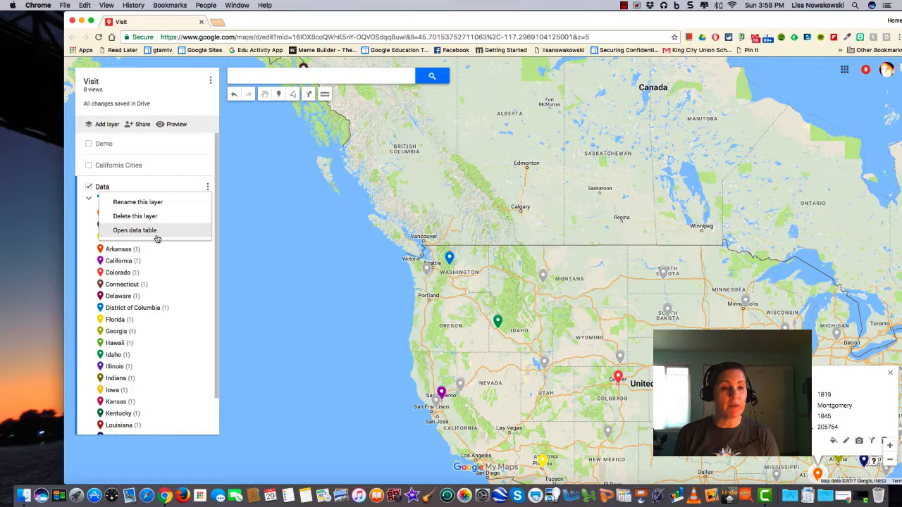
left_click(134, 231)
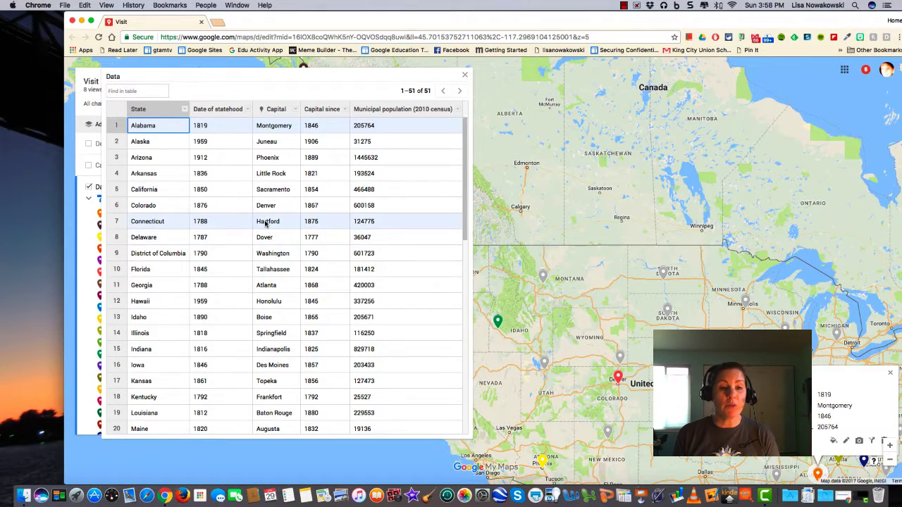
scroll("down", 3)
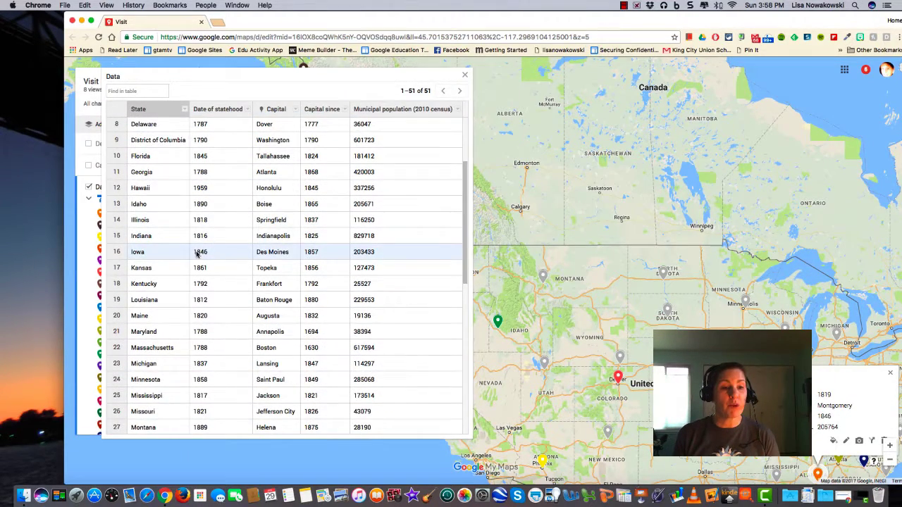
scroll("down", 3)
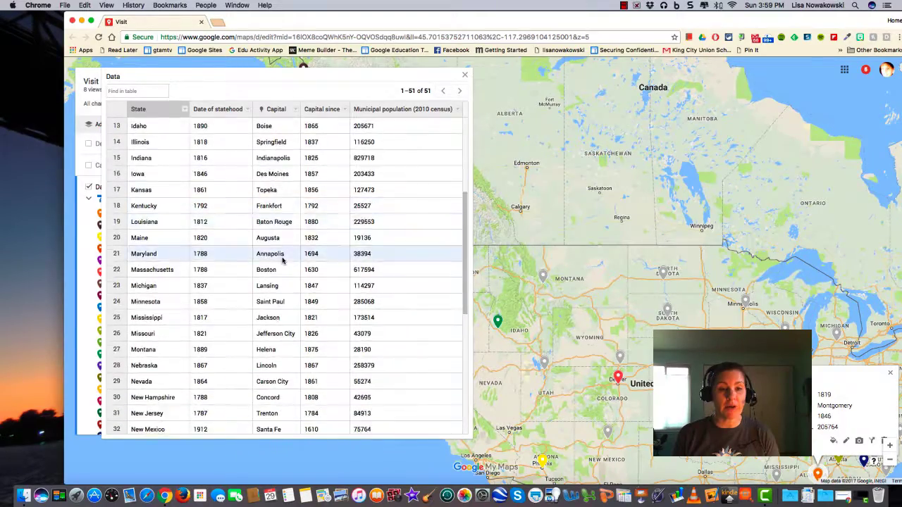